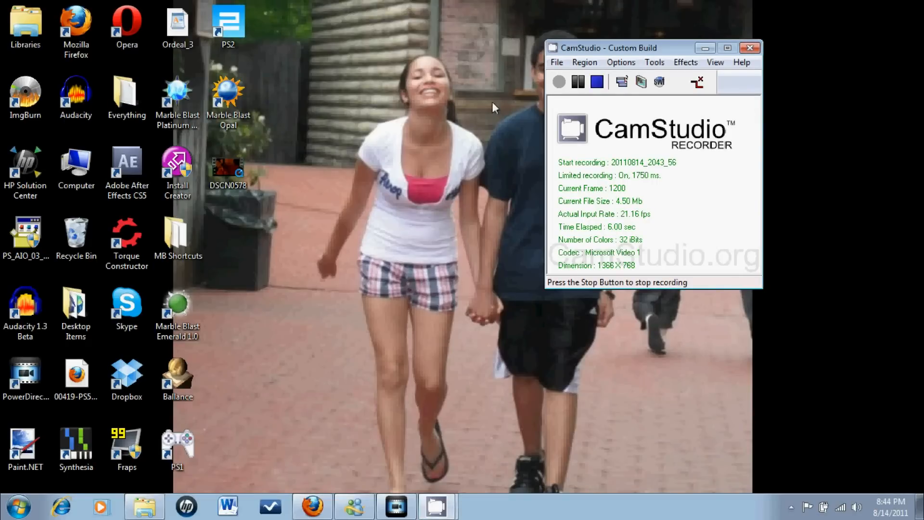
mouse_move(364, 354)
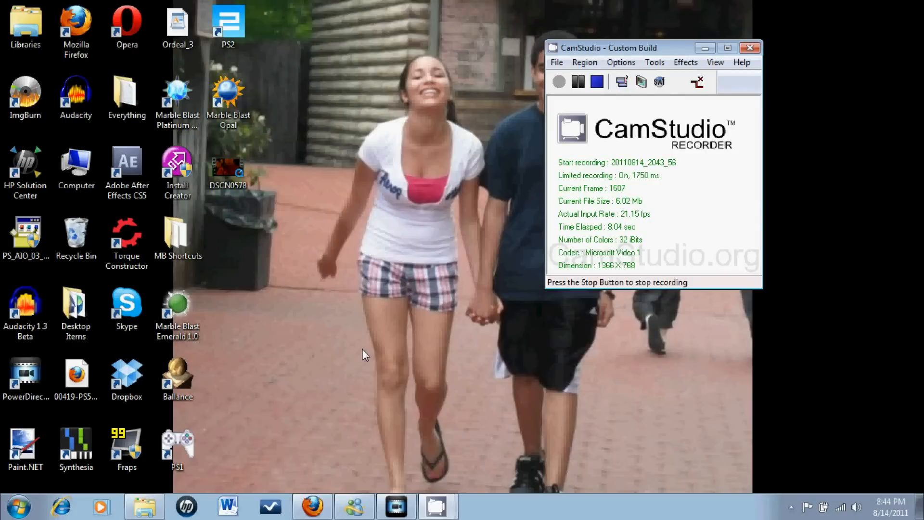
mouse_move(268, 390)
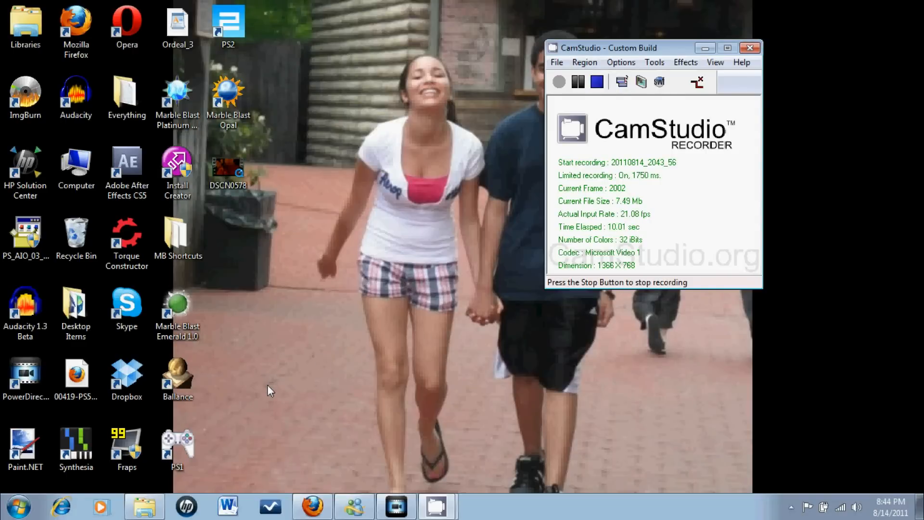
mouse_move(307, 283)
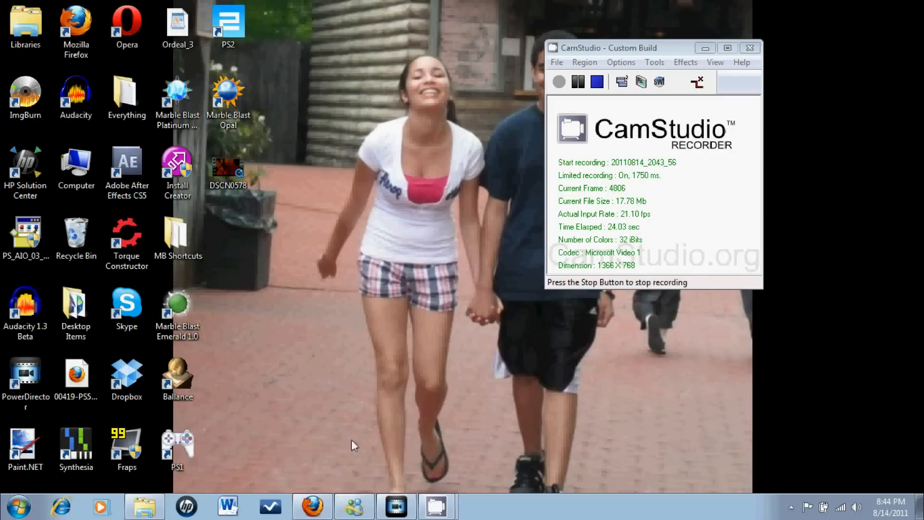
mouse_move(324, 401)
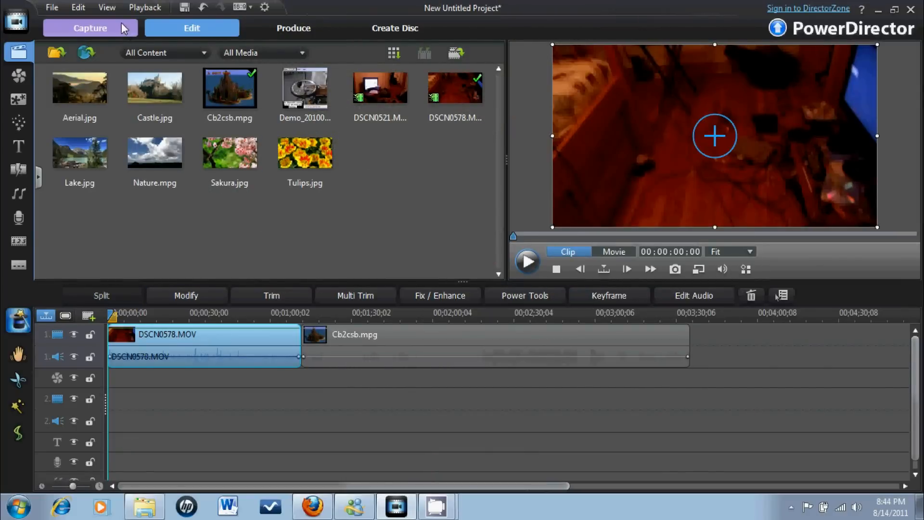
Step: Enter the capture module and select the analog video source to show the USB2.0 Grabber feed
click(89, 28)
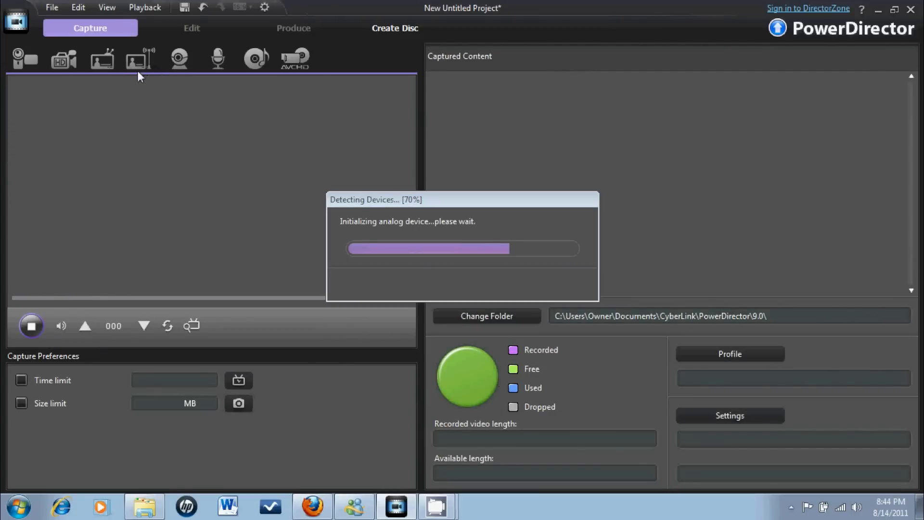
mouse_move(141, 75)
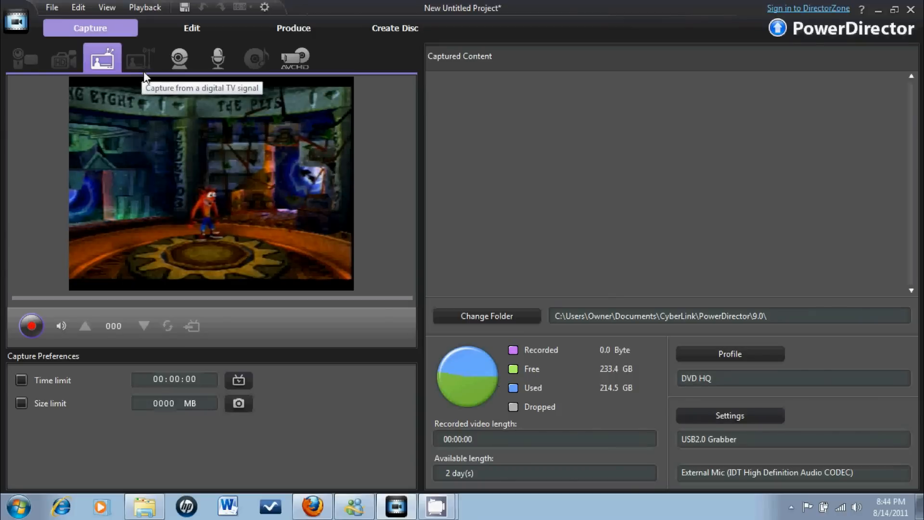
click(61, 327)
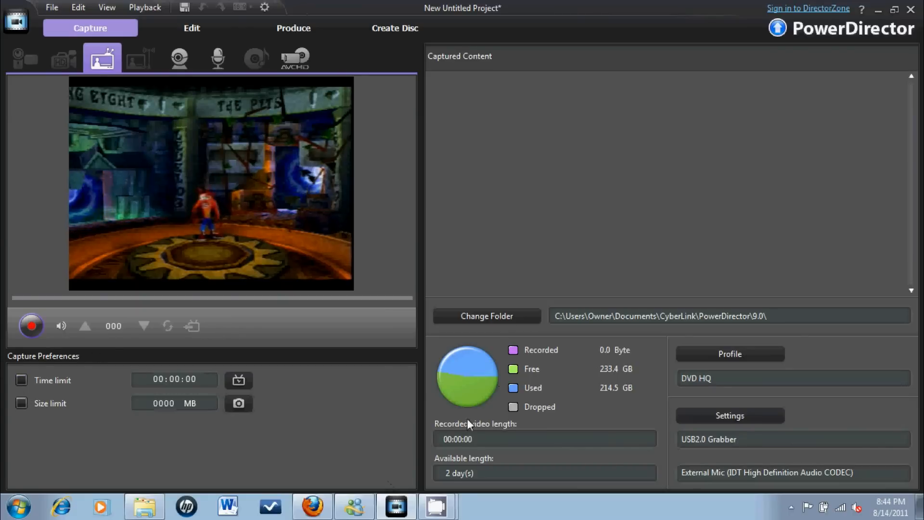
click(730, 416)
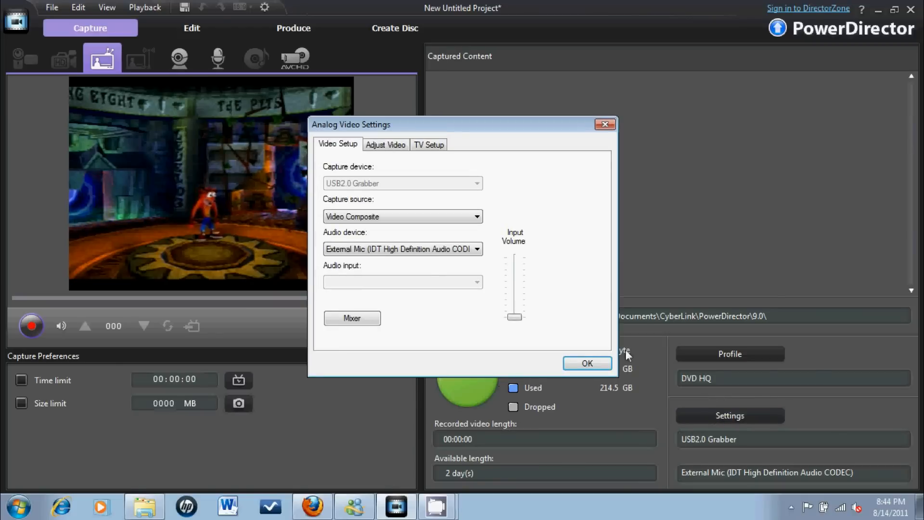
mouse_move(724, 389)
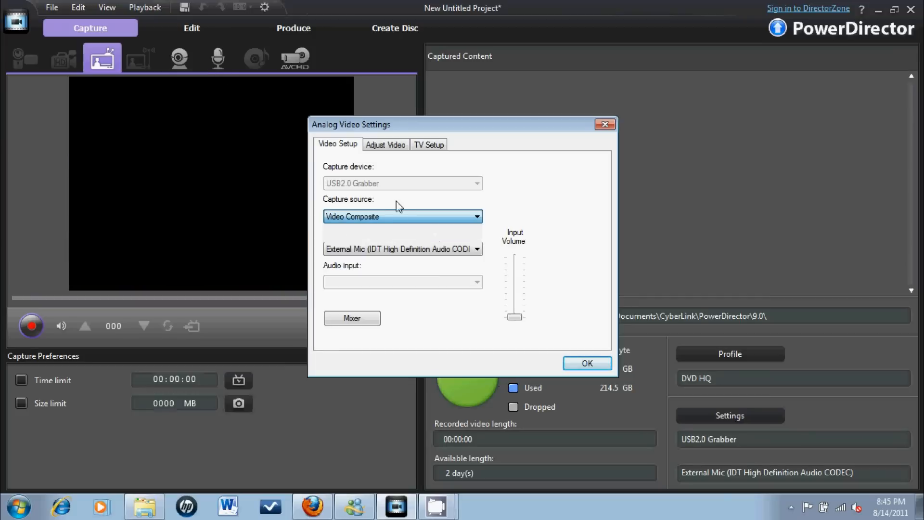
mouse_move(426, 221)
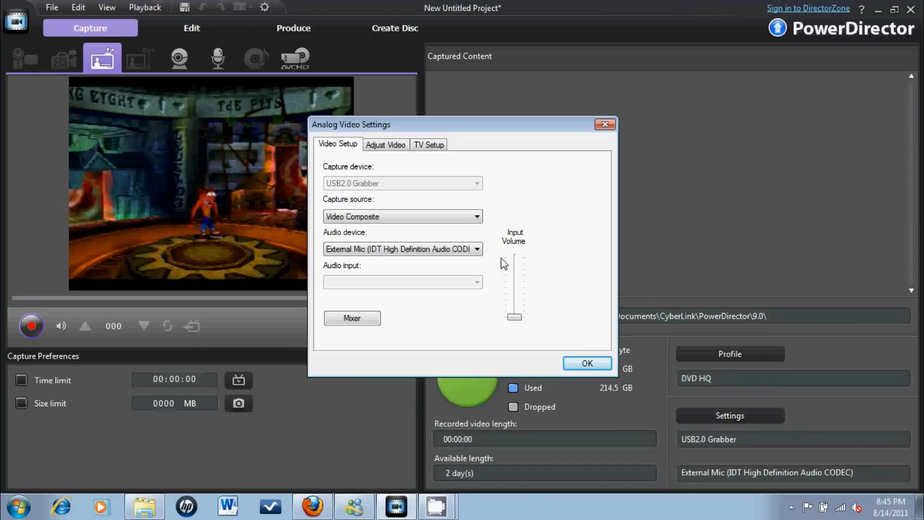
click(385, 144)
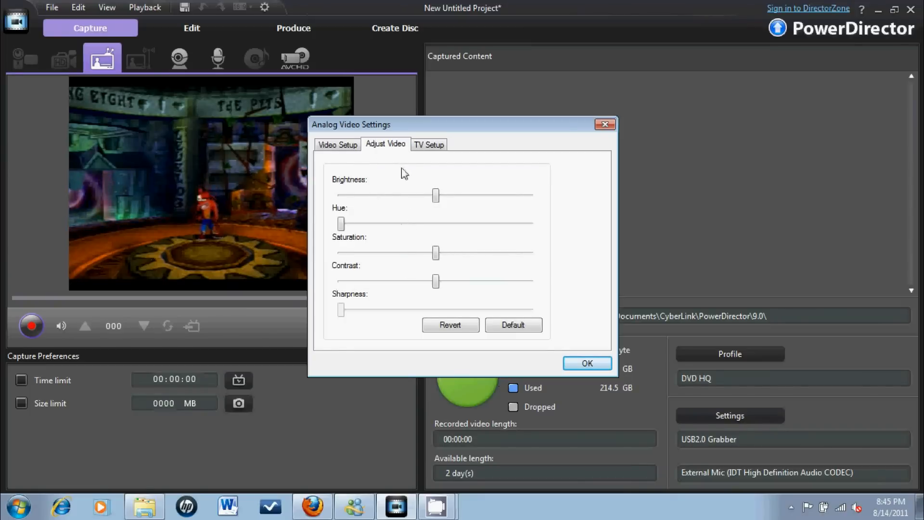
click(429, 143)
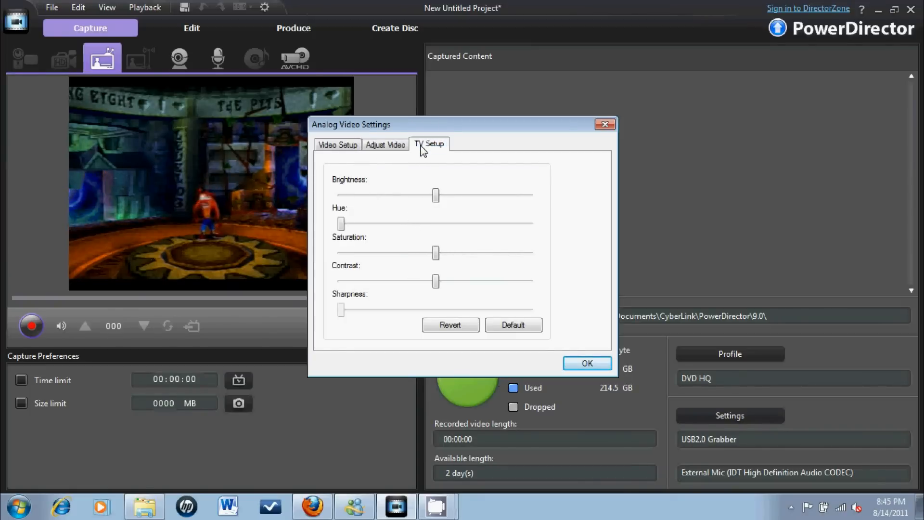
click(429, 144)
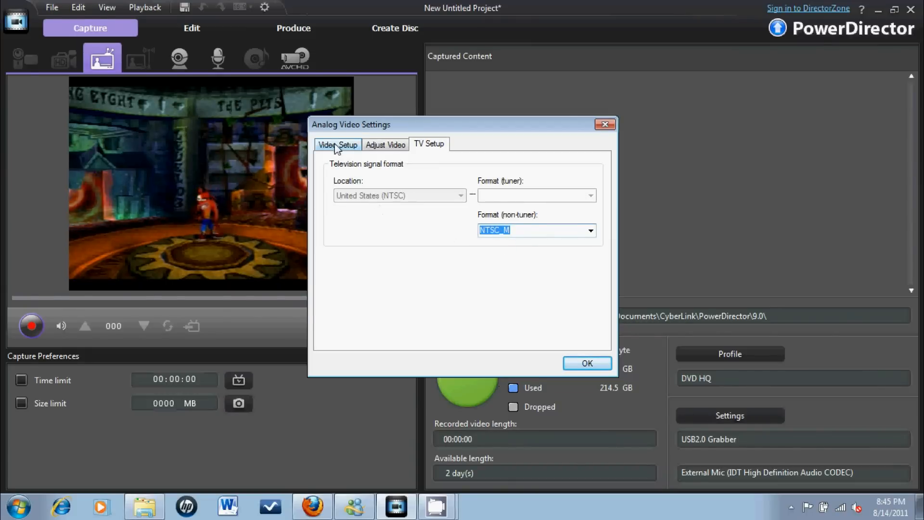
click(338, 144)
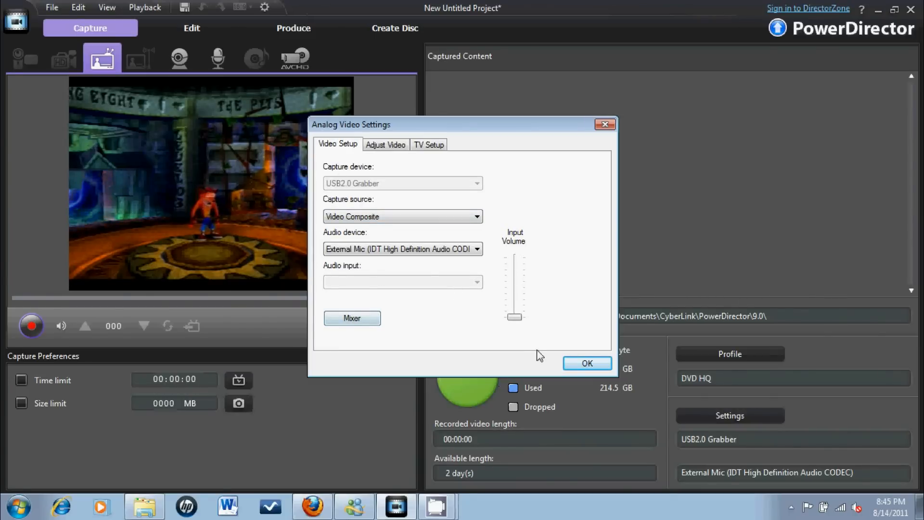
click(586, 363)
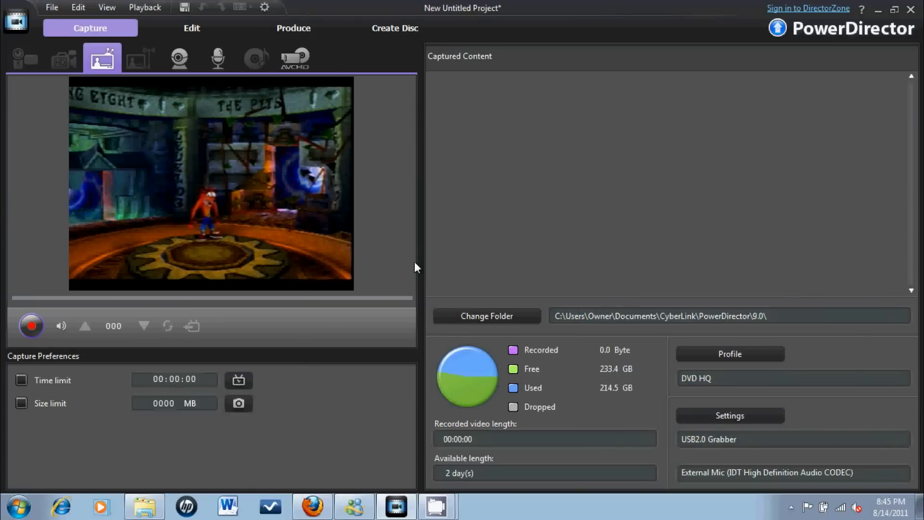
mouse_move(750, 439)
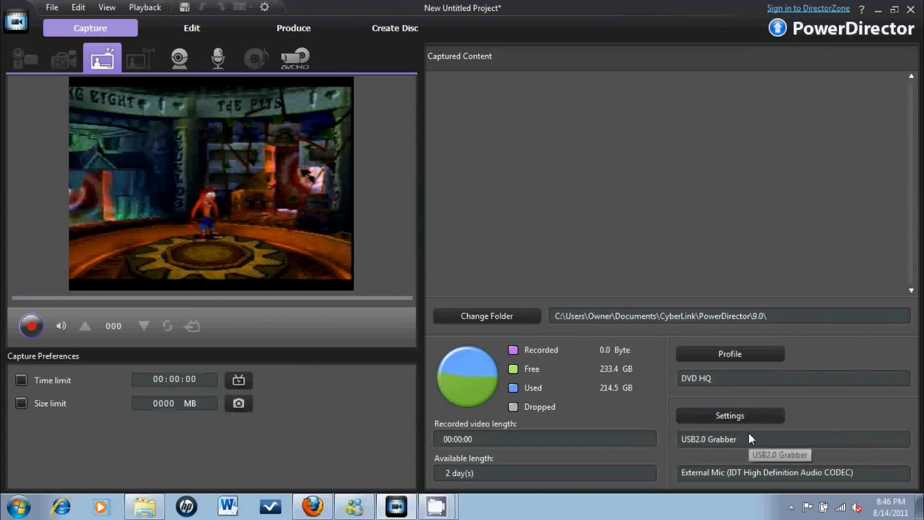
mouse_move(202, 343)
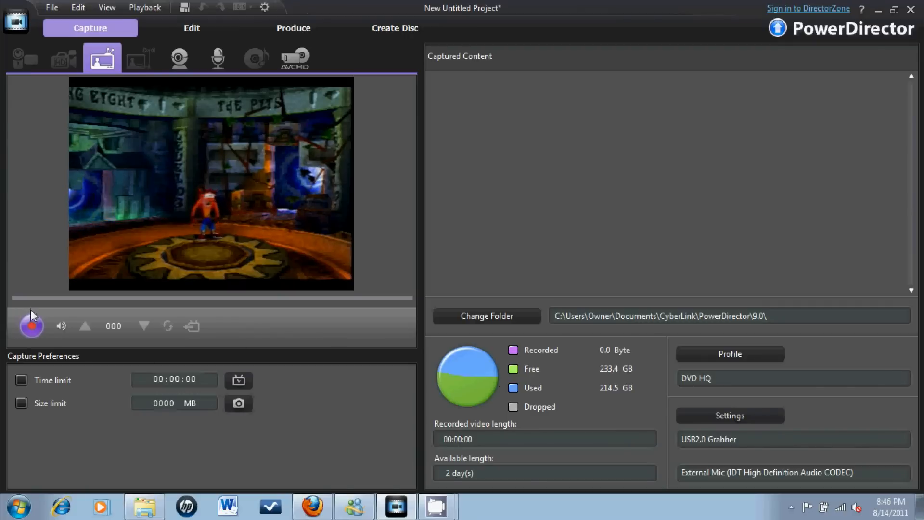
mouse_move(31, 326)
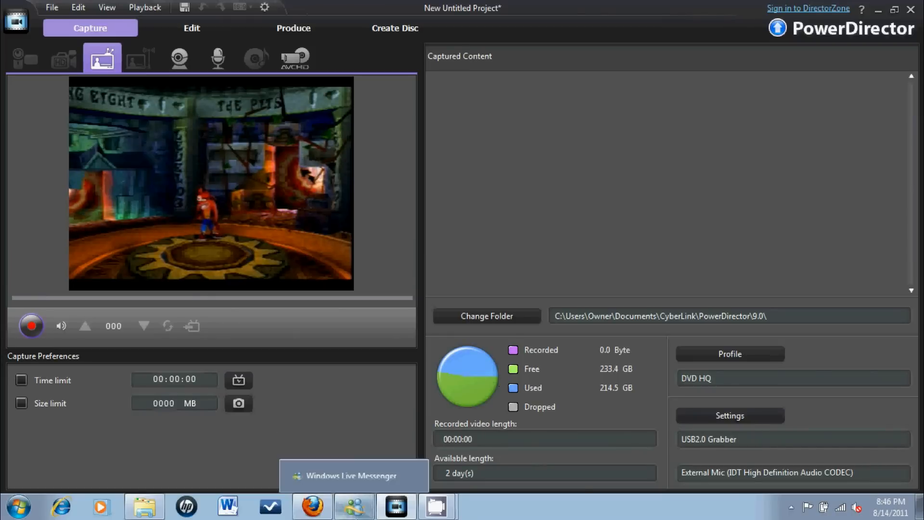
Step: Search 'ulea' in the Start menu to launch Ulead VideoStudio
click(19, 507)
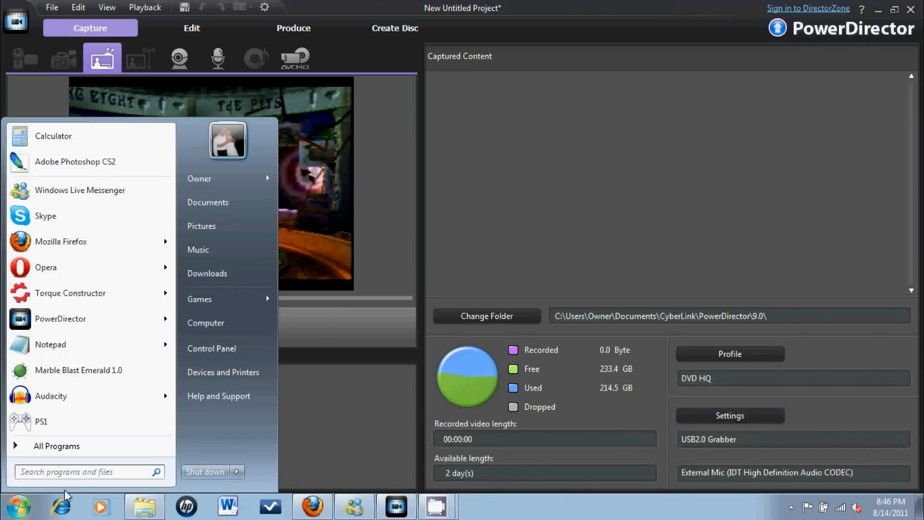
text(ulea)
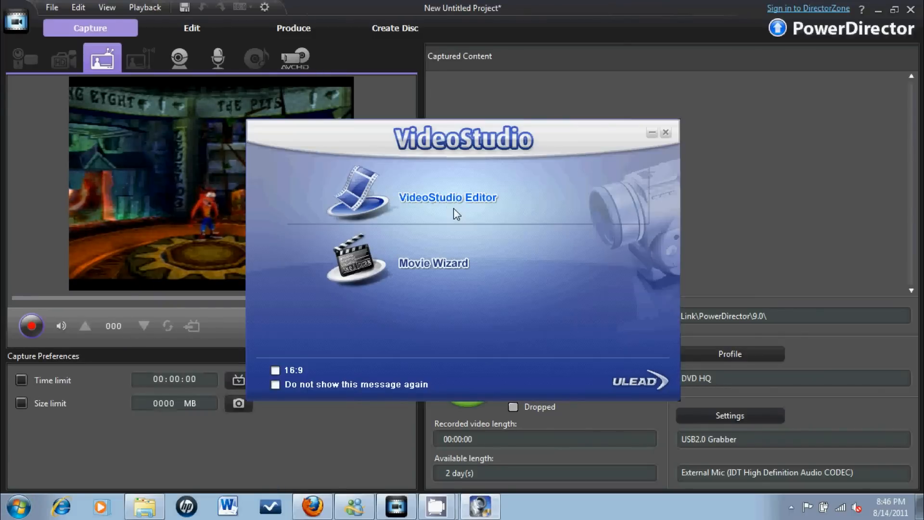
Step: Start the VideoStudio Editor with an empty untitled DVD NTSC project
click(447, 198)
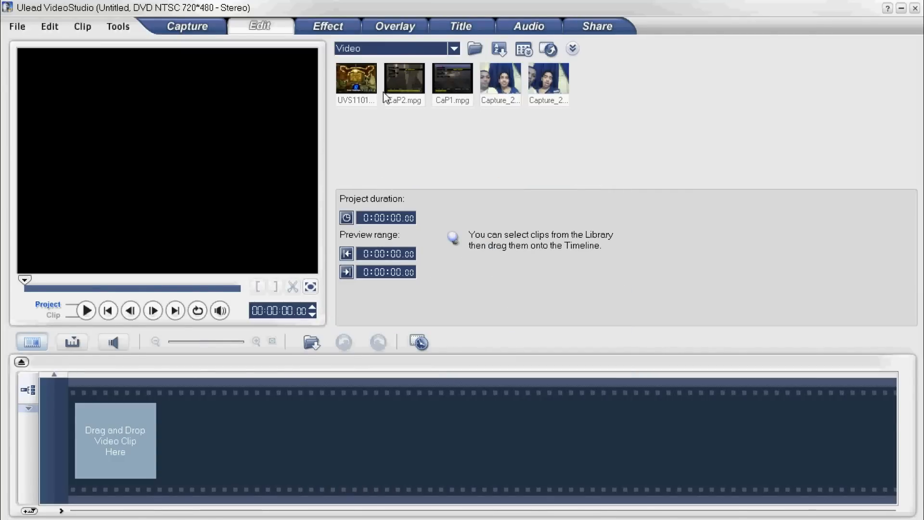
mouse_move(403, 78)
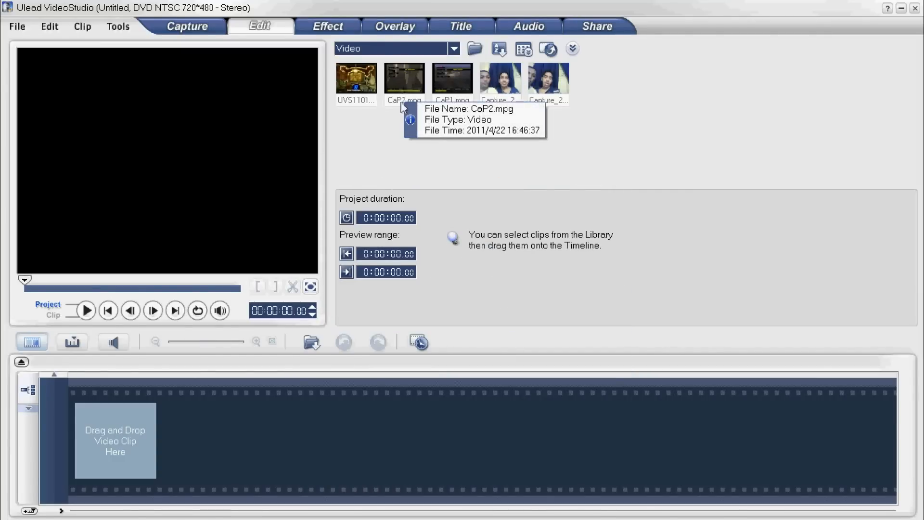
mouse_move(436, 187)
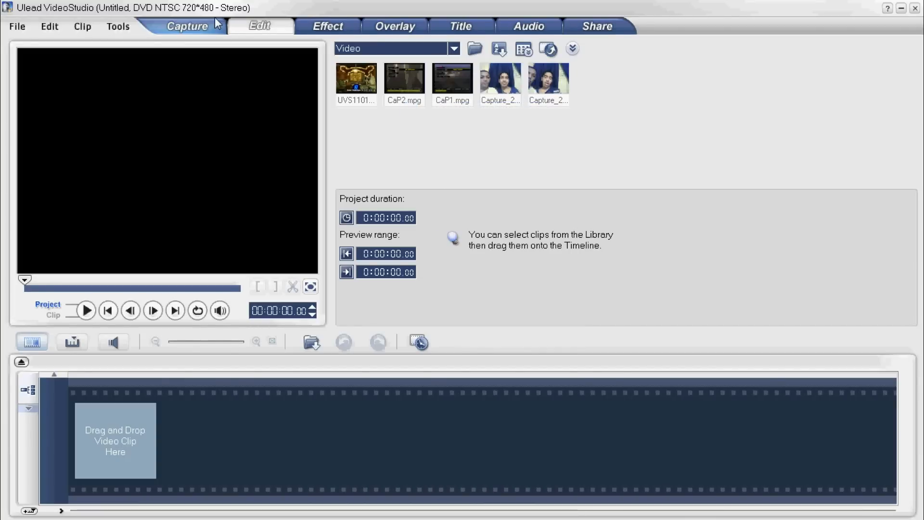
Step: Begin a video capture from the USB2.0 Grabber, accepting upper-field-first order and MPEG format
click(188, 26)
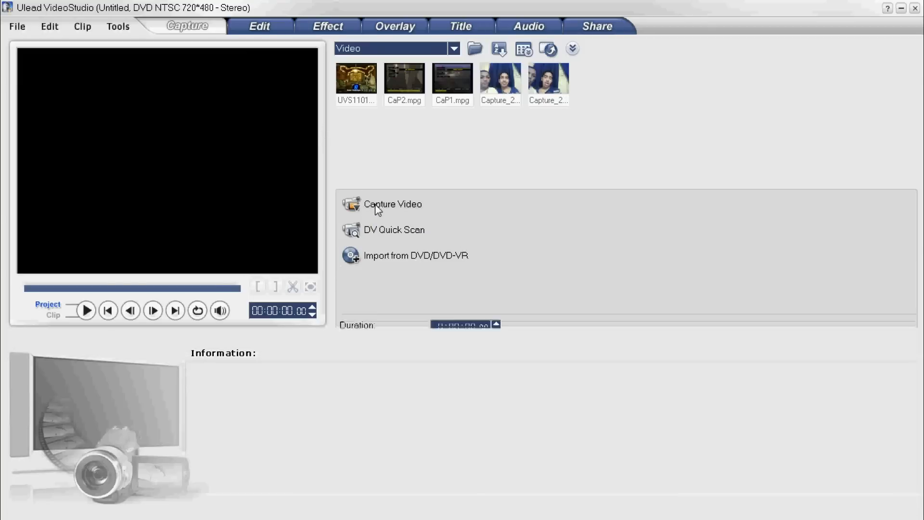
click(393, 204)
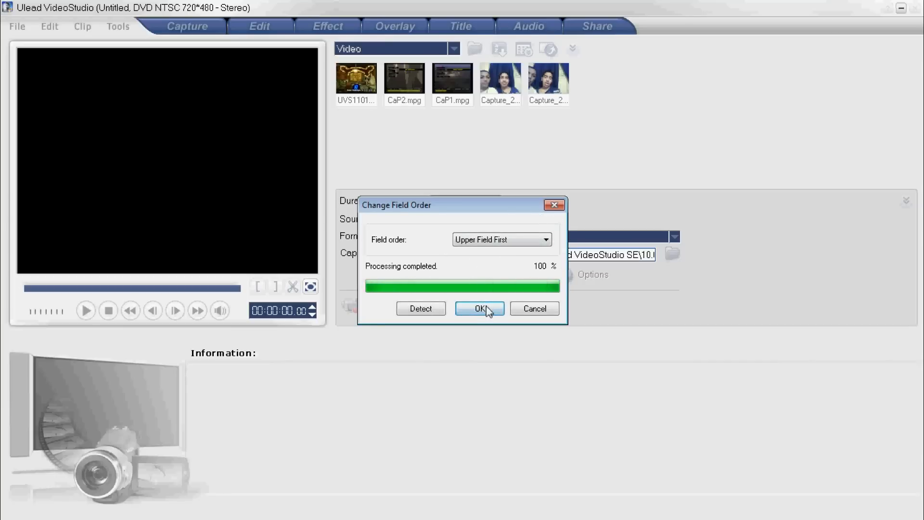
click(479, 308)
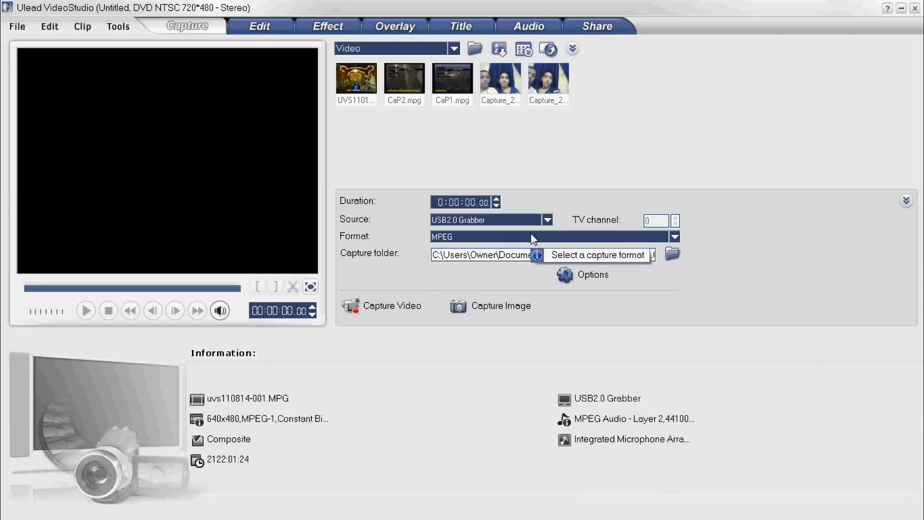
click(674, 237)
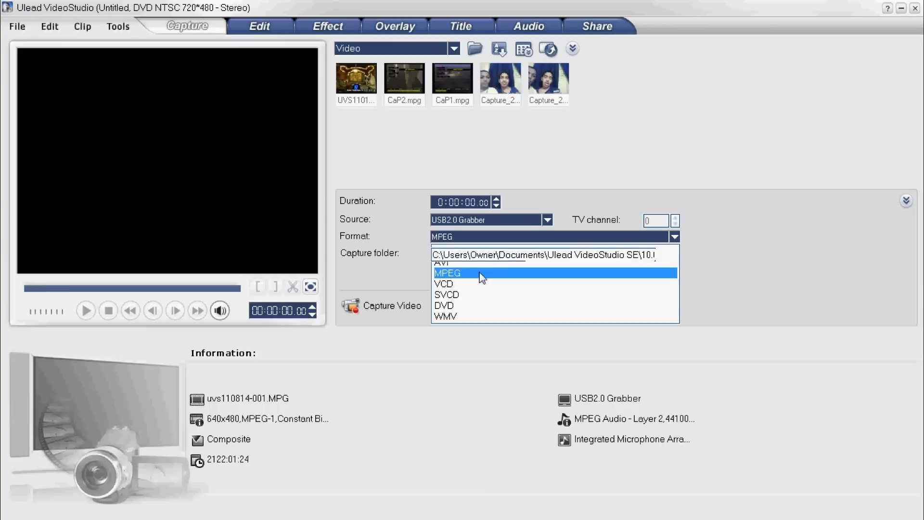
click(447, 273)
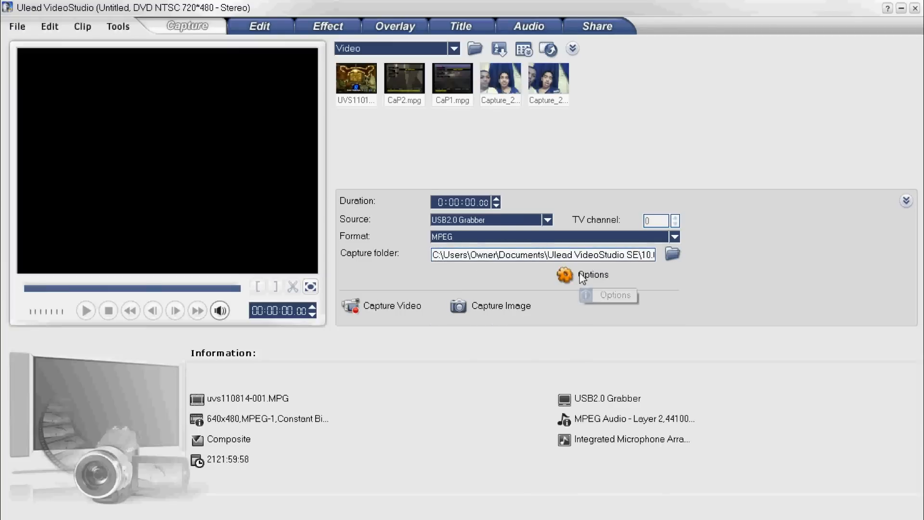
Step: Set the capture audio device to External Mic in the capture property settings
click(592, 274)
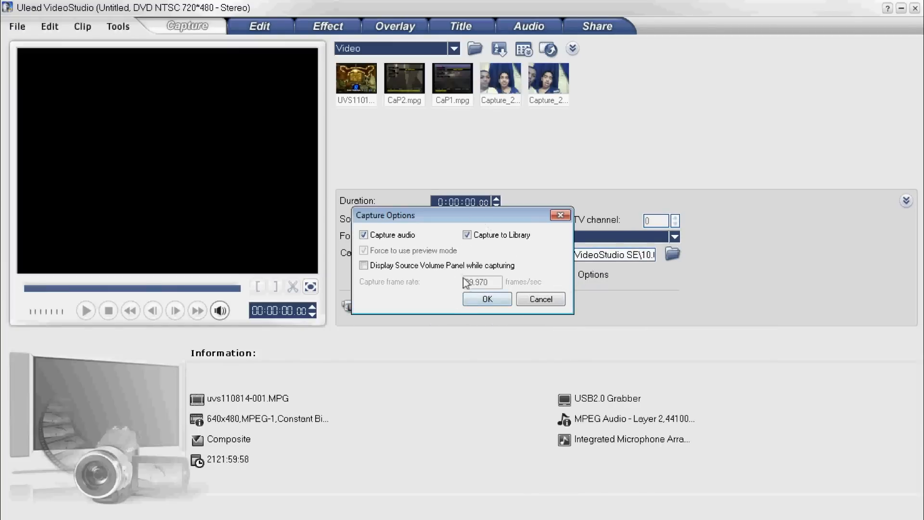
click(485, 299)
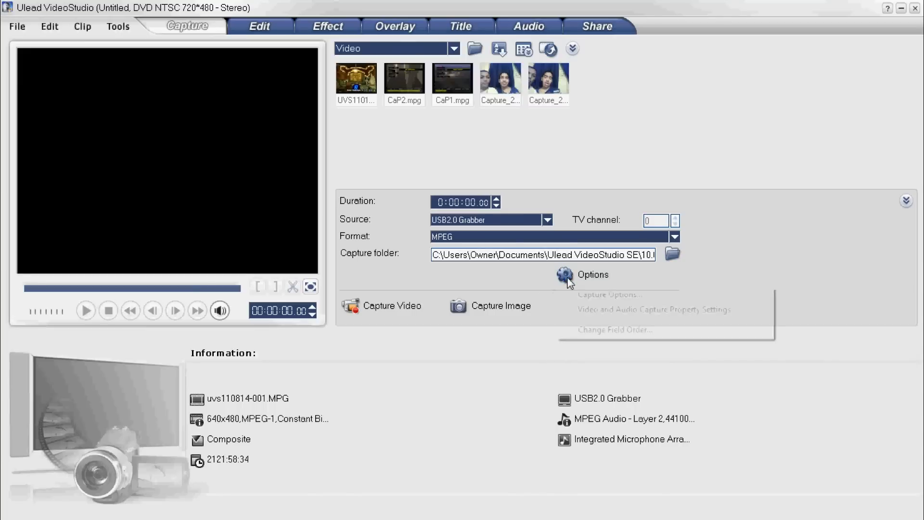
click(653, 309)
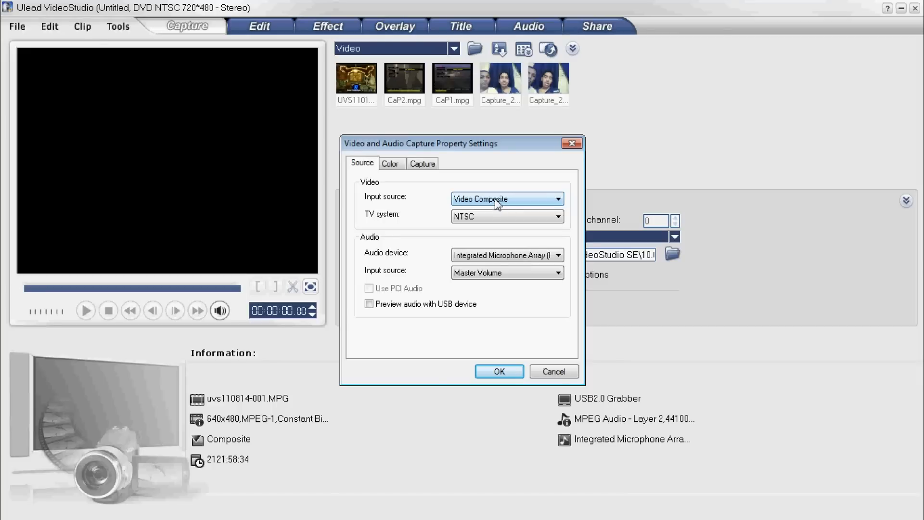
click(557, 217)
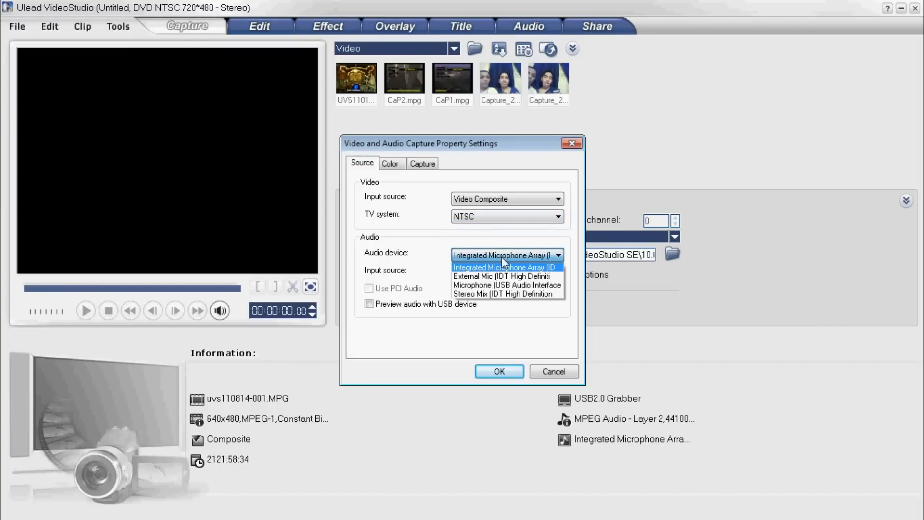
click(502, 276)
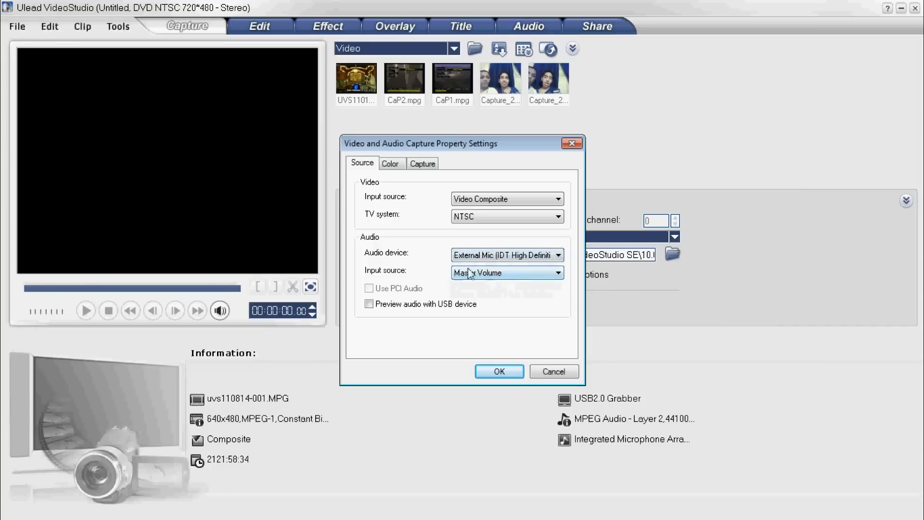
click(505, 273)
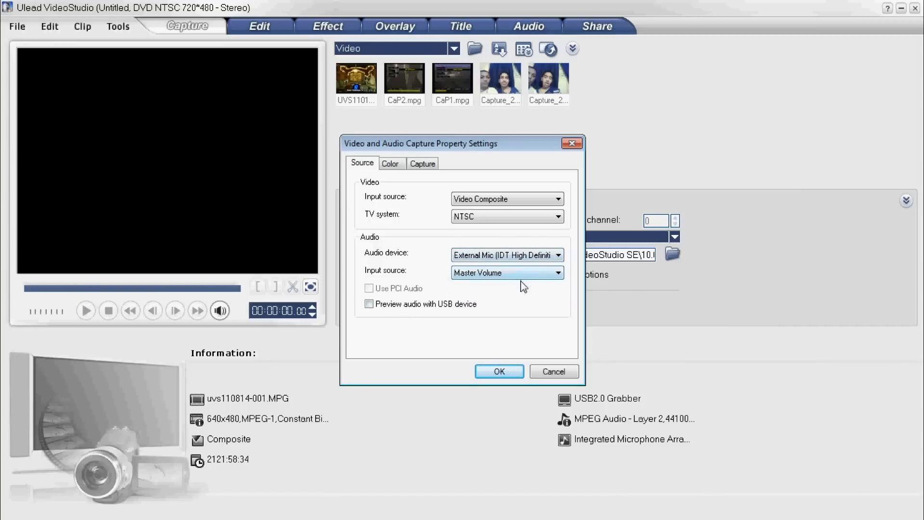
Step: Review the Color and Capture settings, keeping the 640 × 480 frame size
click(390, 164)
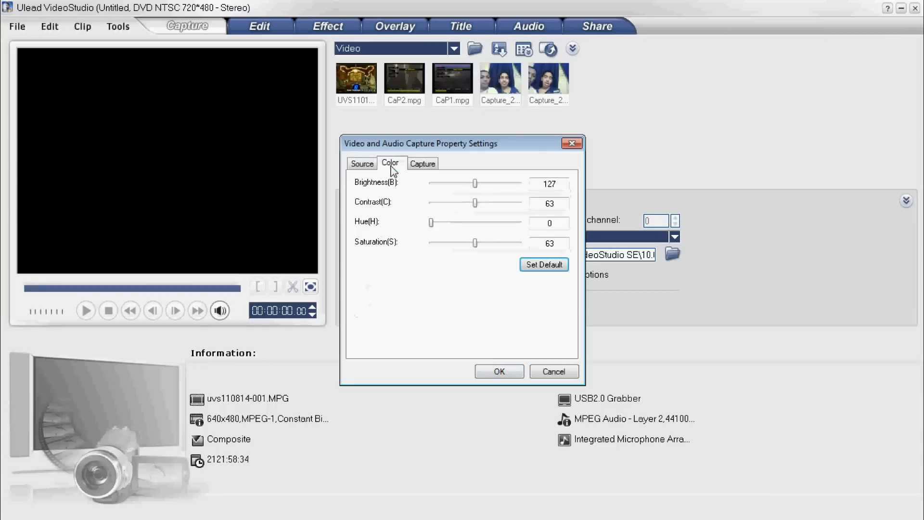
click(422, 164)
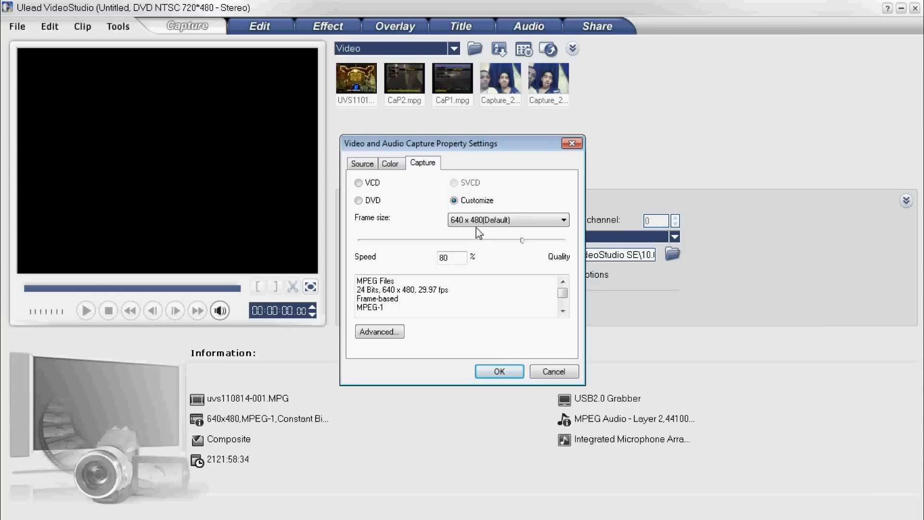
click(562, 219)
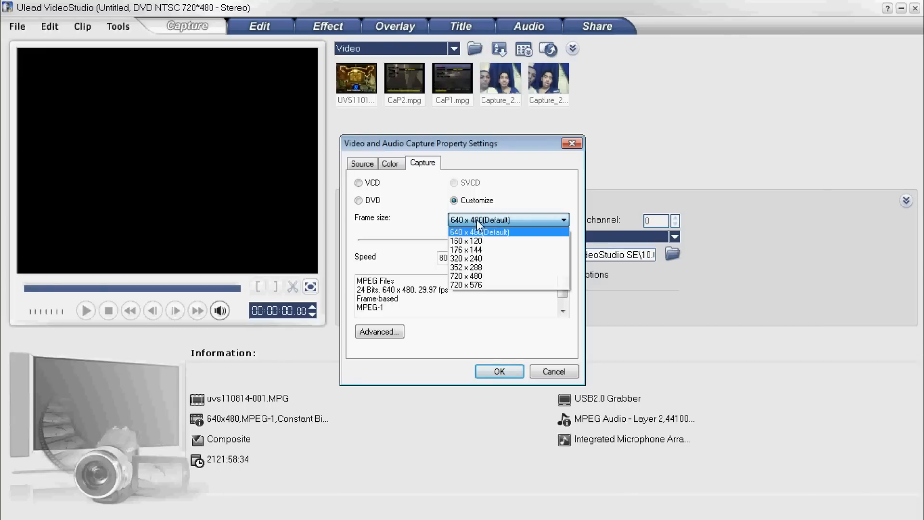
mouse_move(482, 240)
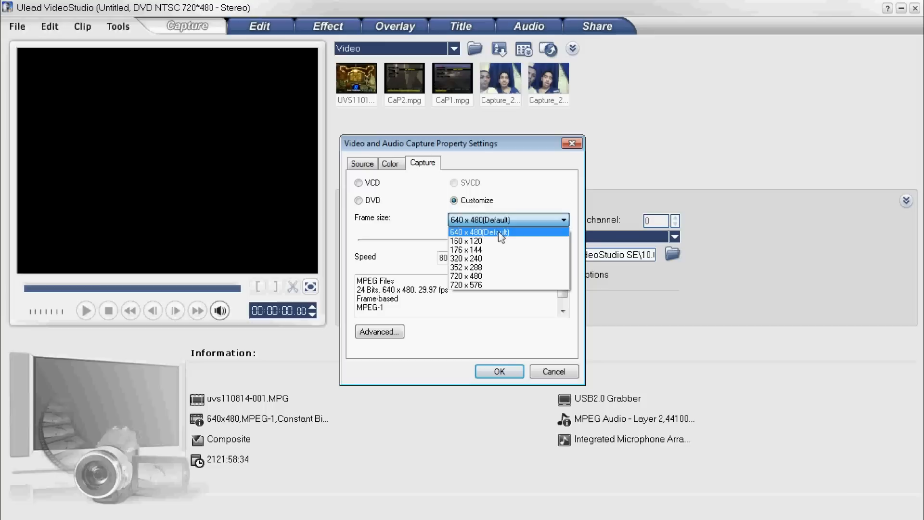
mouse_move(504, 241)
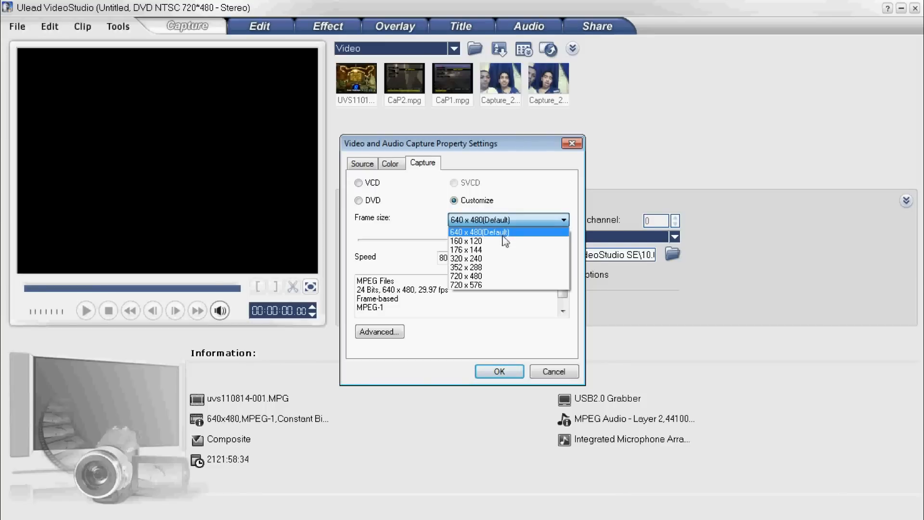
mouse_move(476, 285)
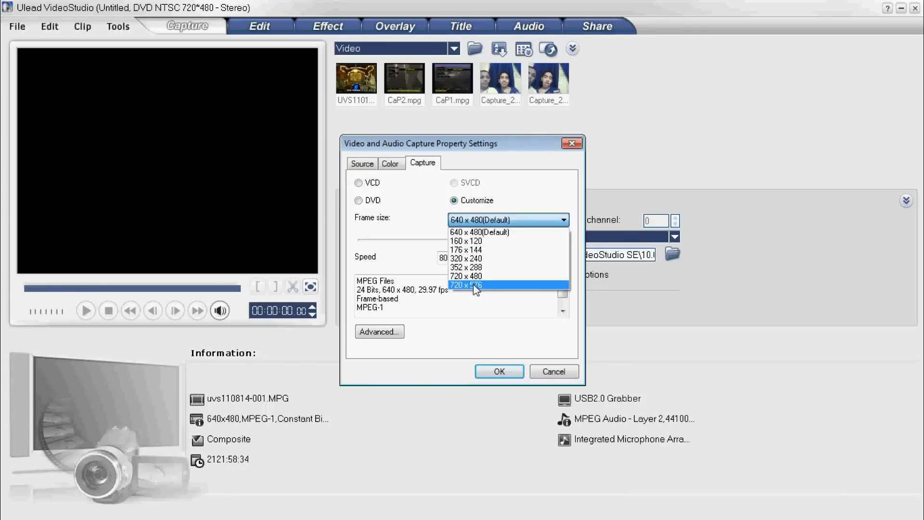
mouse_move(496, 232)
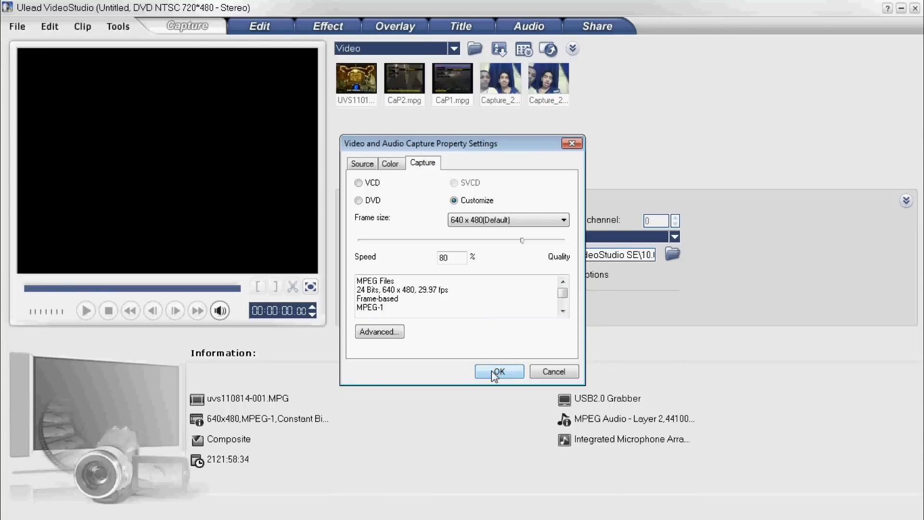
Step: Apply the external-mic capture properties and accept upper-field-first field order
click(499, 372)
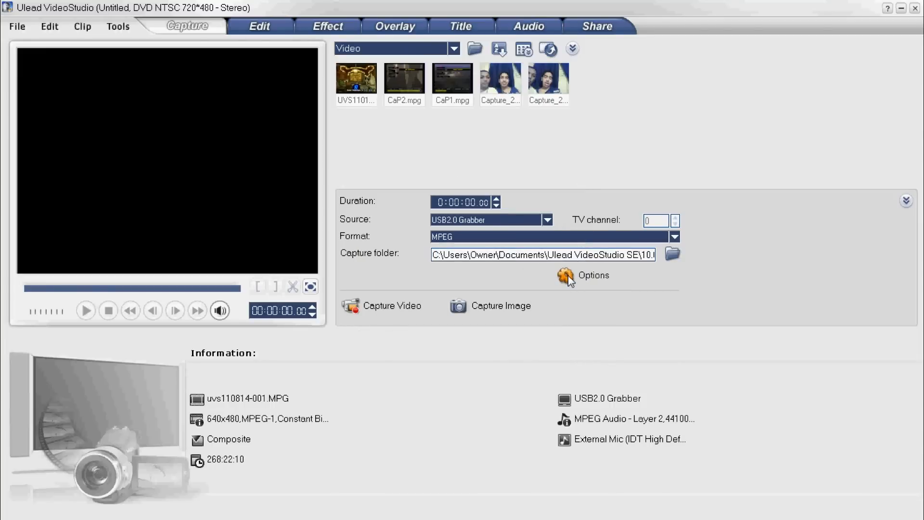
click(594, 275)
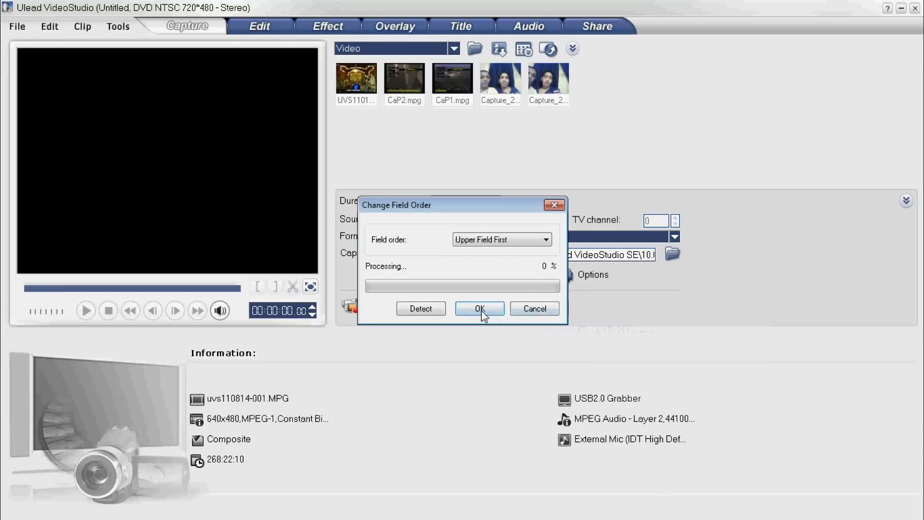
click(479, 308)
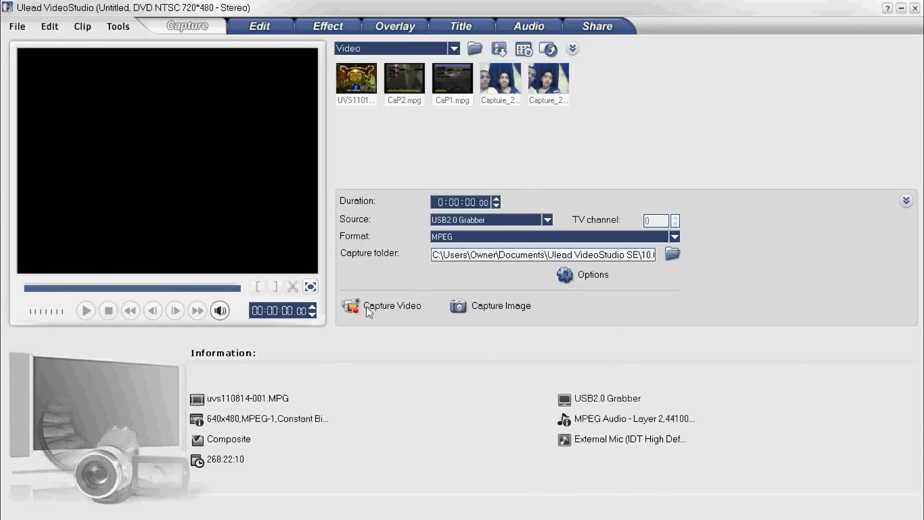
Step: Attempt a capture, dismiss the failed preview graph error, and preview CaP2.mpg
click(392, 306)
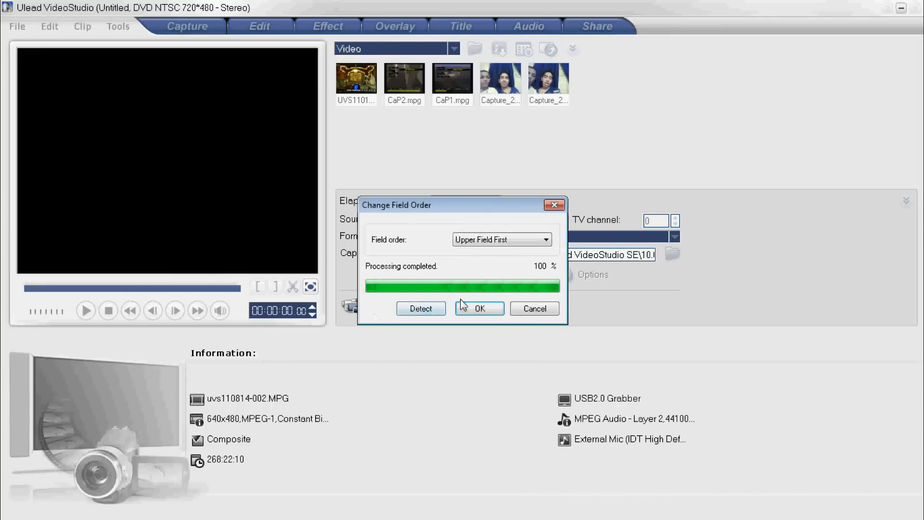
click(479, 308)
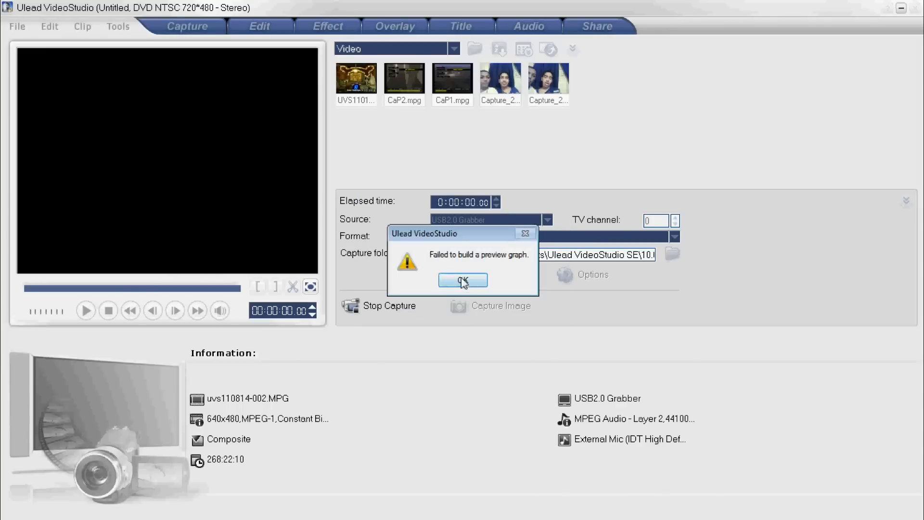
click(462, 281)
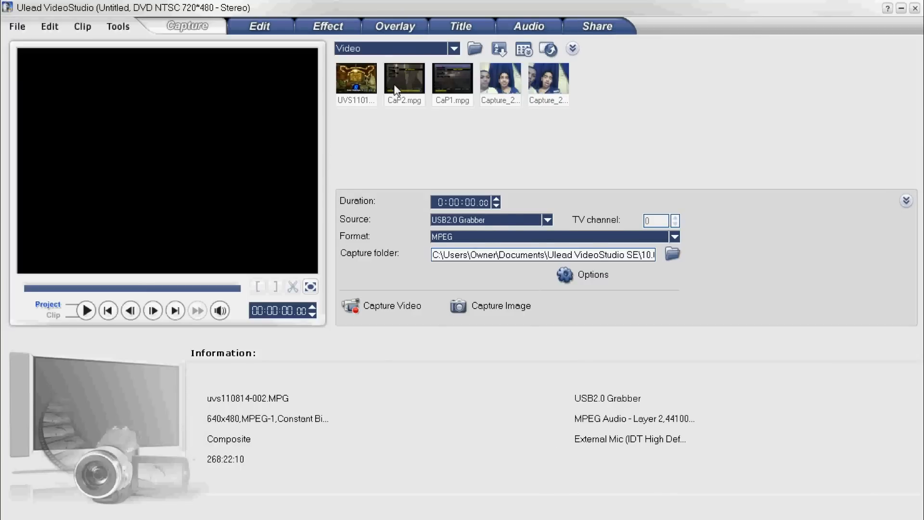
double_click(403, 77)
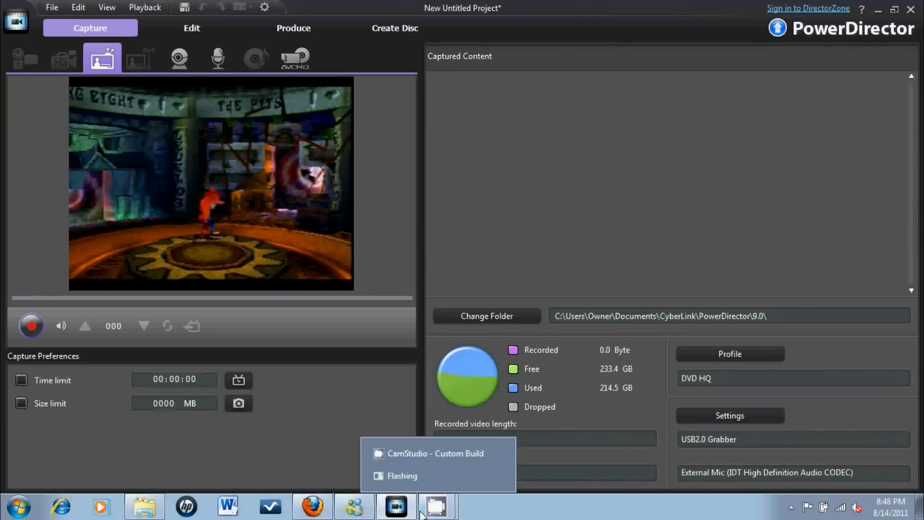
Step: Return to the editing timeline holding DSCN0578.MOV and 20110814_2043_56.avi
click(435, 454)
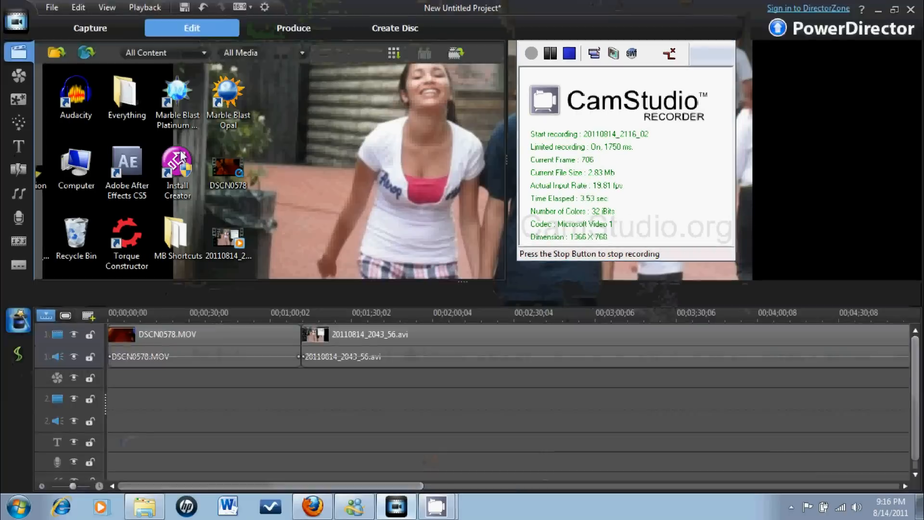
click(292, 28)
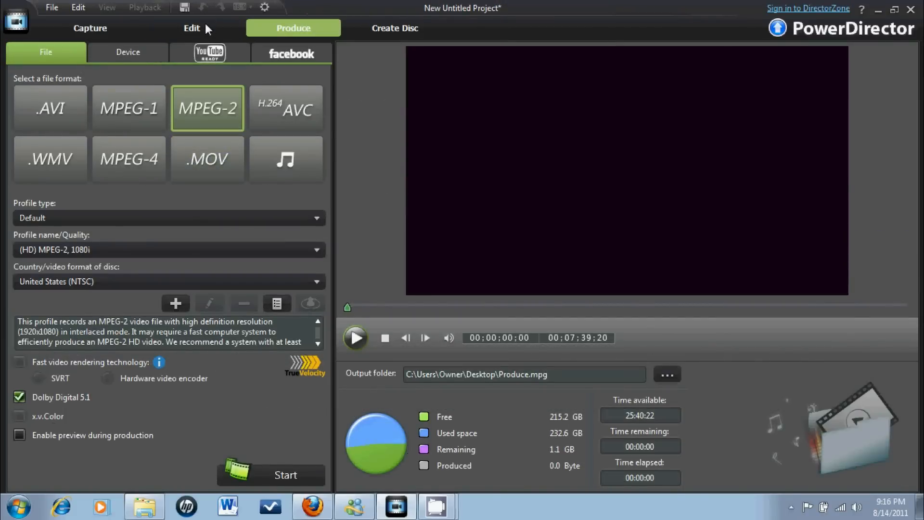
click(190, 28)
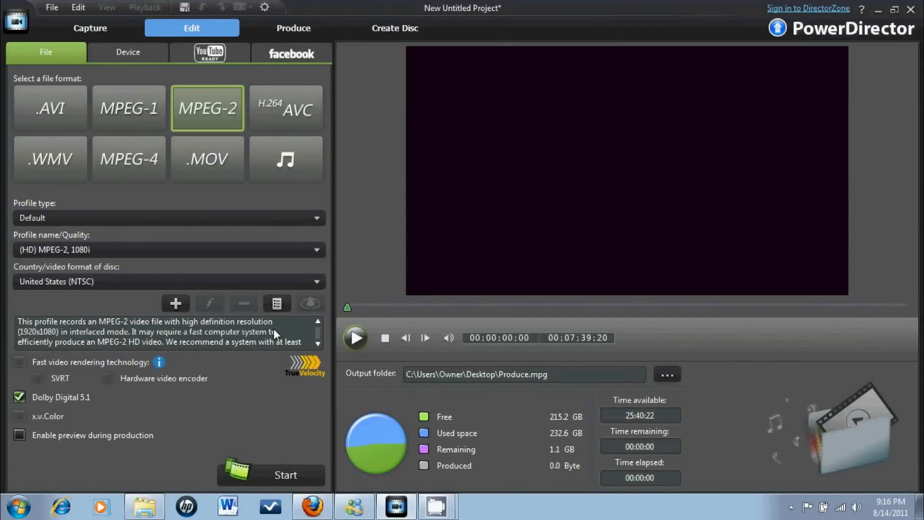
click(191, 28)
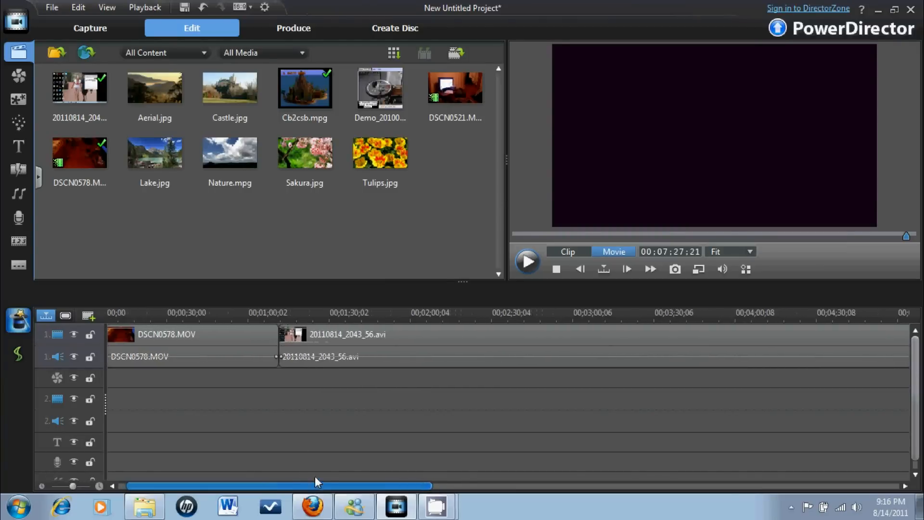
drag(316, 485, 411, 485)
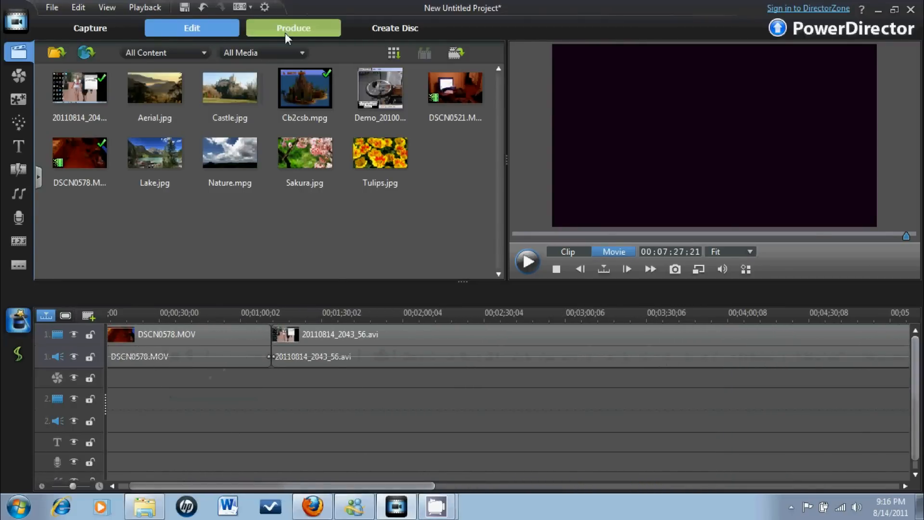
Step: Compare the H.264 AVC, WMV and MOV production formats, keeping QuickTime FULL HD Quality for MOV
click(293, 28)
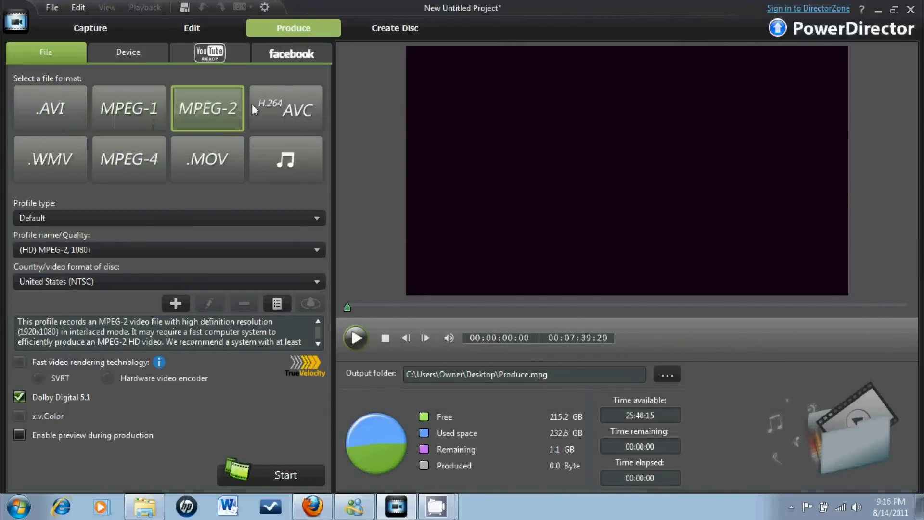
click(286, 108)
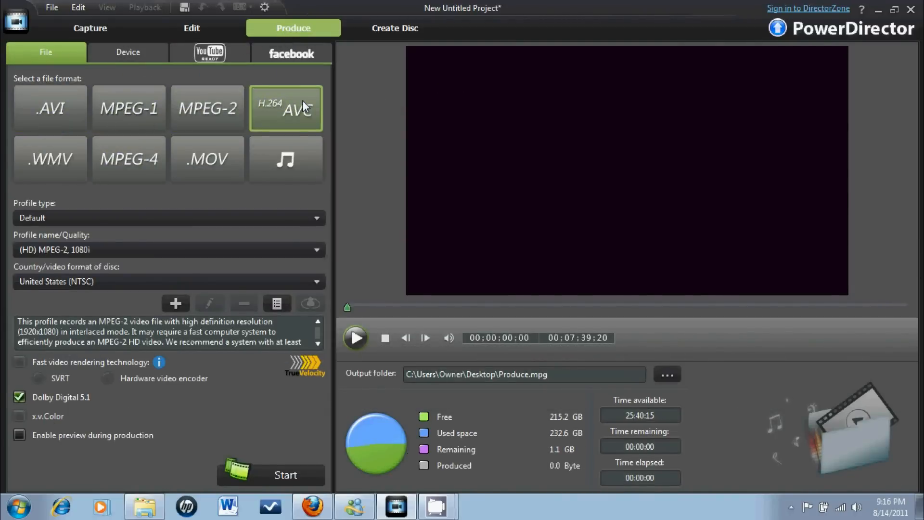
click(286, 108)
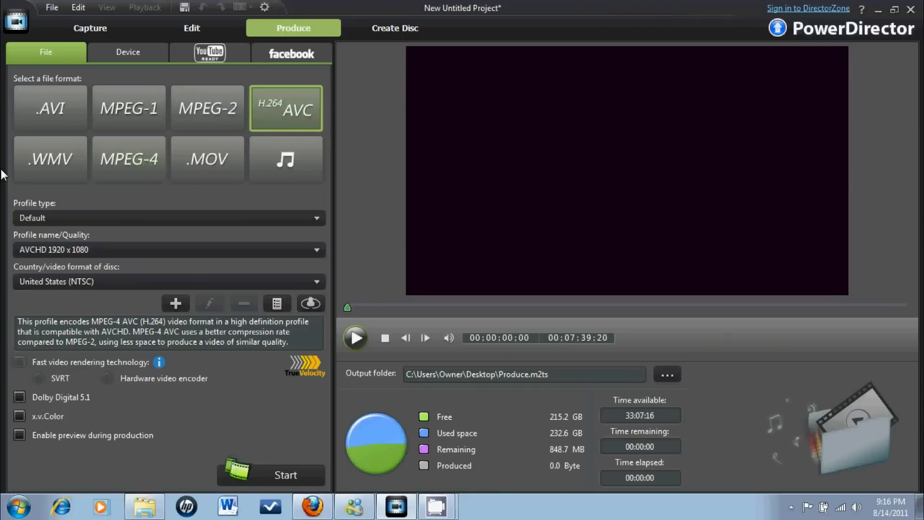
click(51, 159)
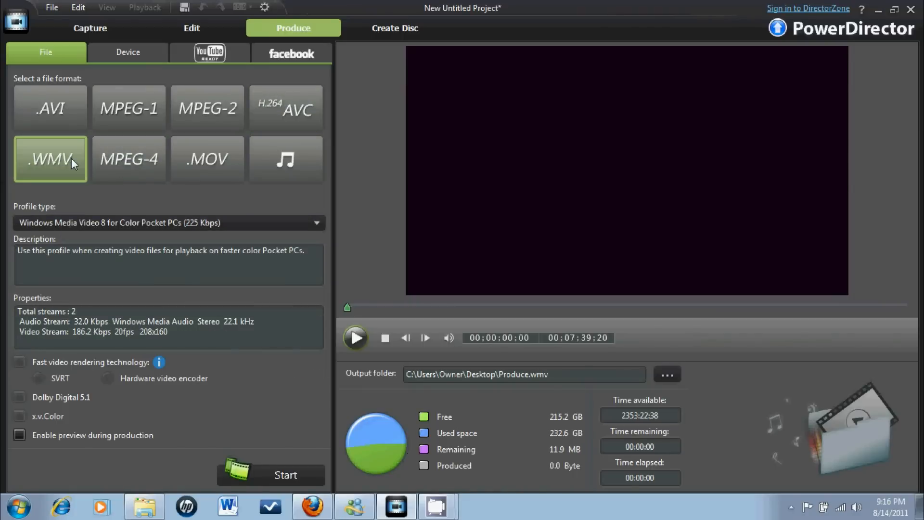
click(207, 158)
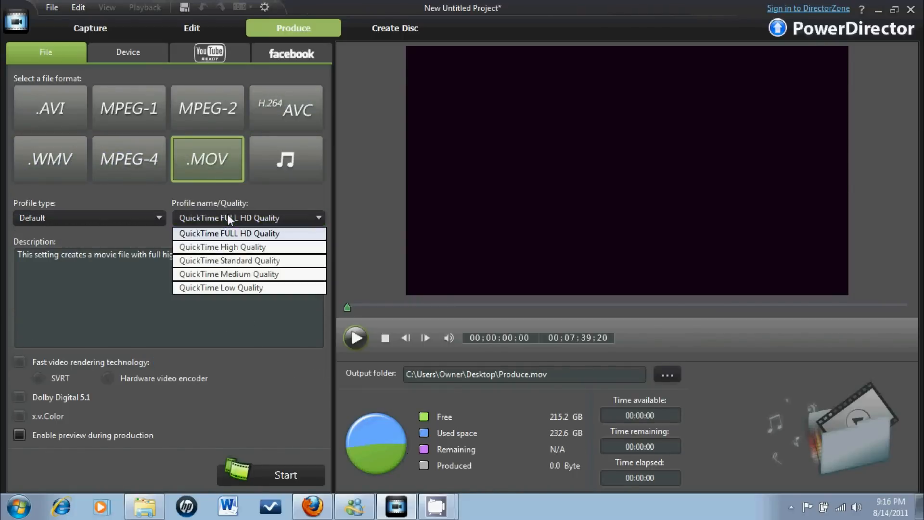
click(207, 107)
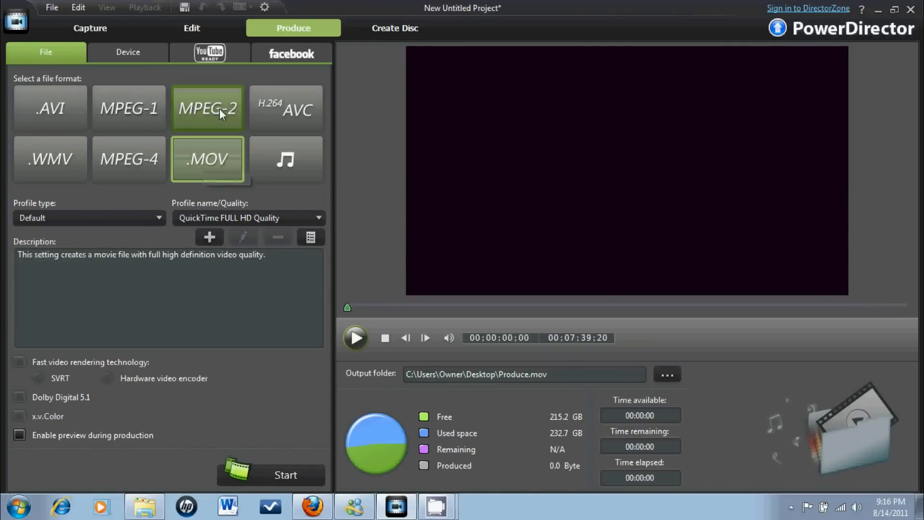
Step: Settle on MPEG-2 1080i output with Dolby Digital 5.1 audio enabled
click(208, 108)
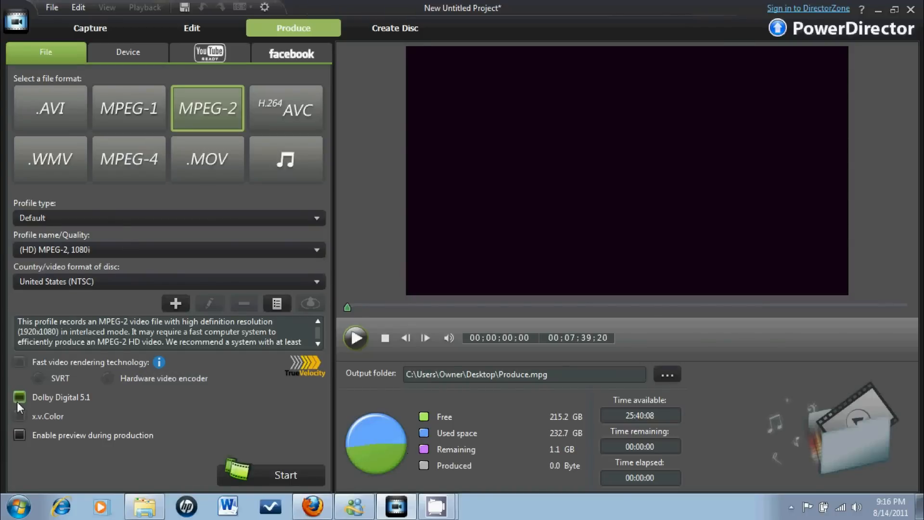
click(19, 397)
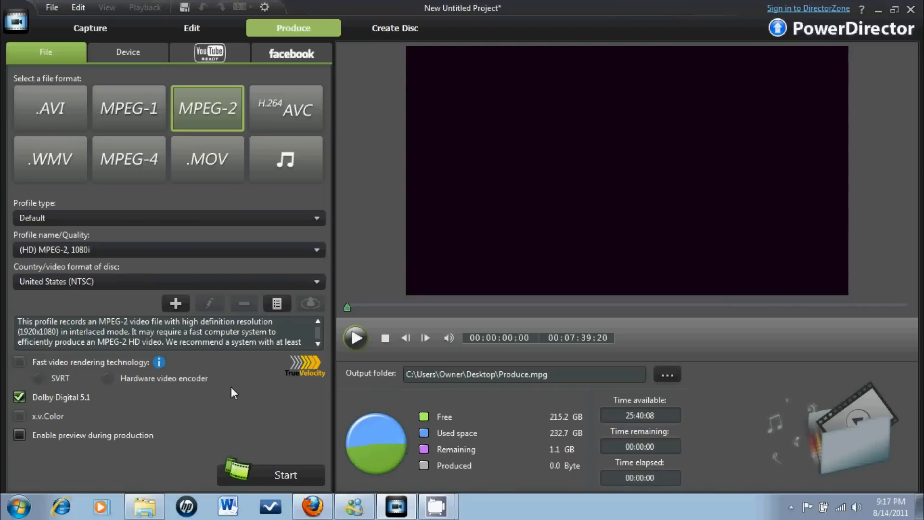
mouse_move(236, 399)
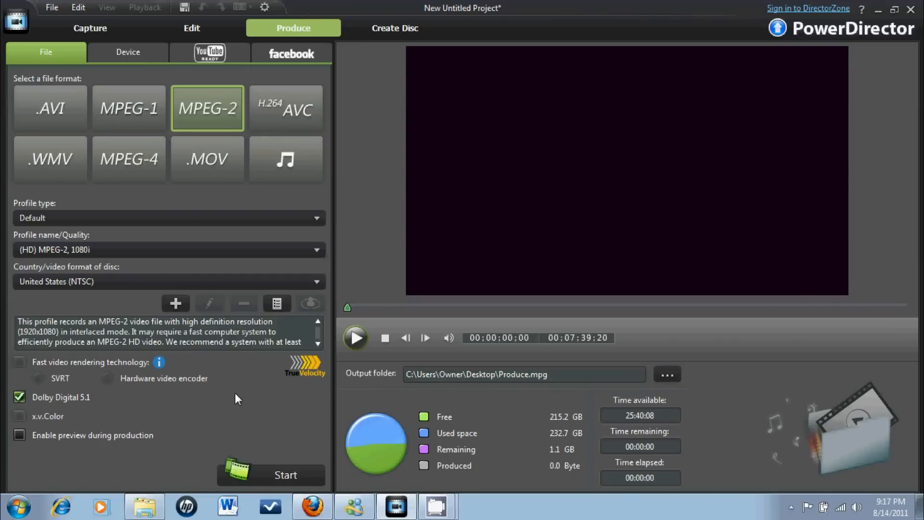
mouse_move(516, 367)
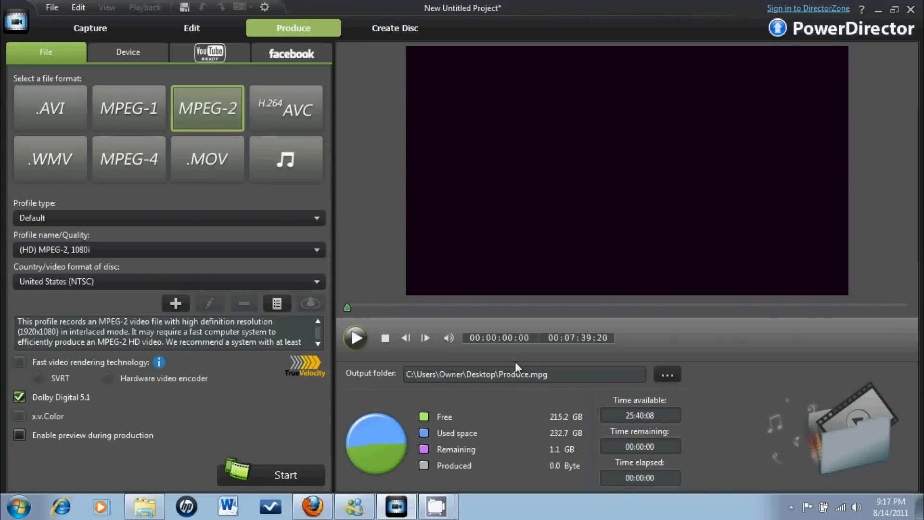
mouse_move(666, 375)
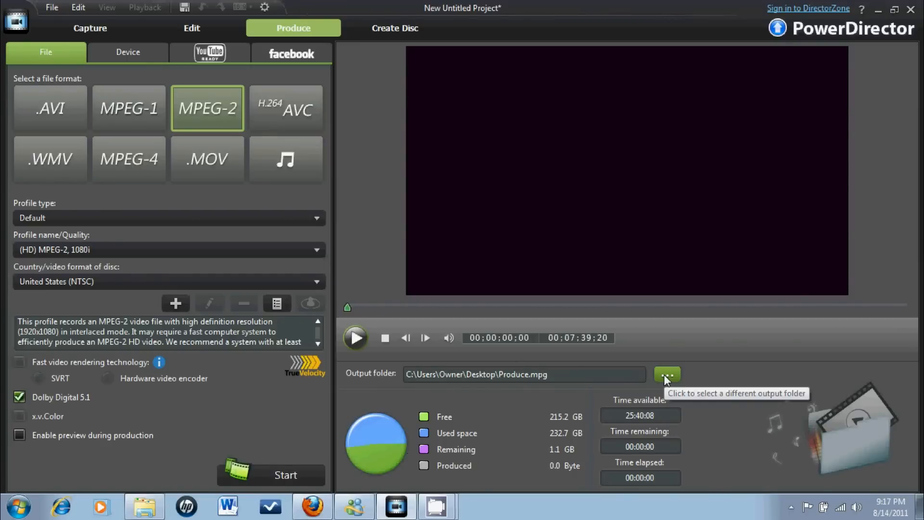
Step: Rename the output file from Produce.mpg to ffgfffd.mpg on the Desktop
click(667, 374)
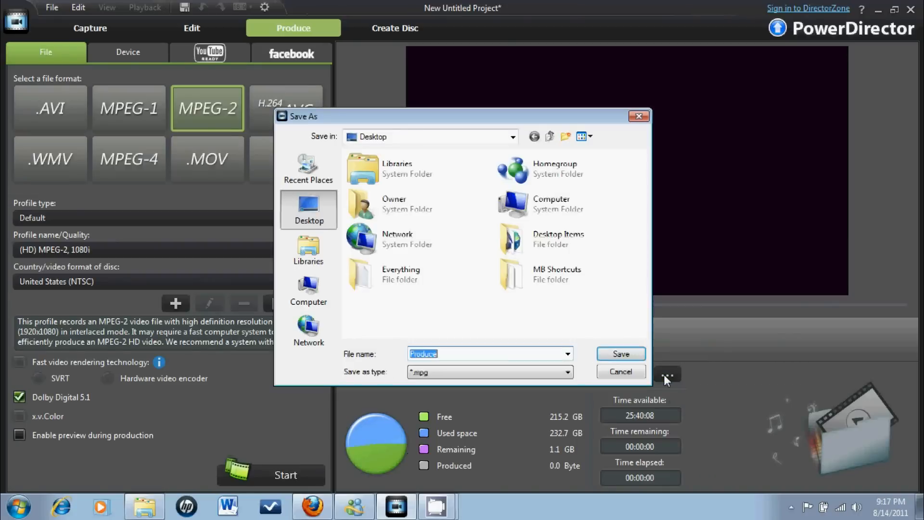
text(f)
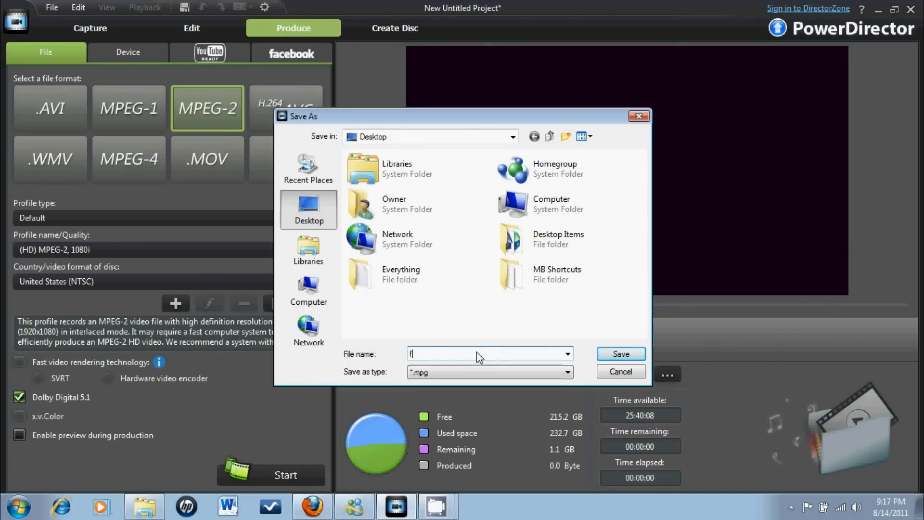
click(620, 353)
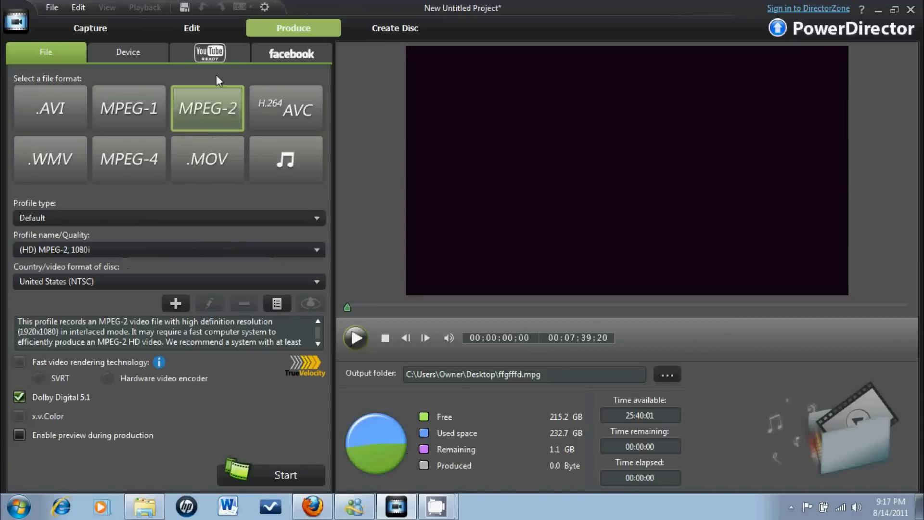
mouse_move(192, 28)
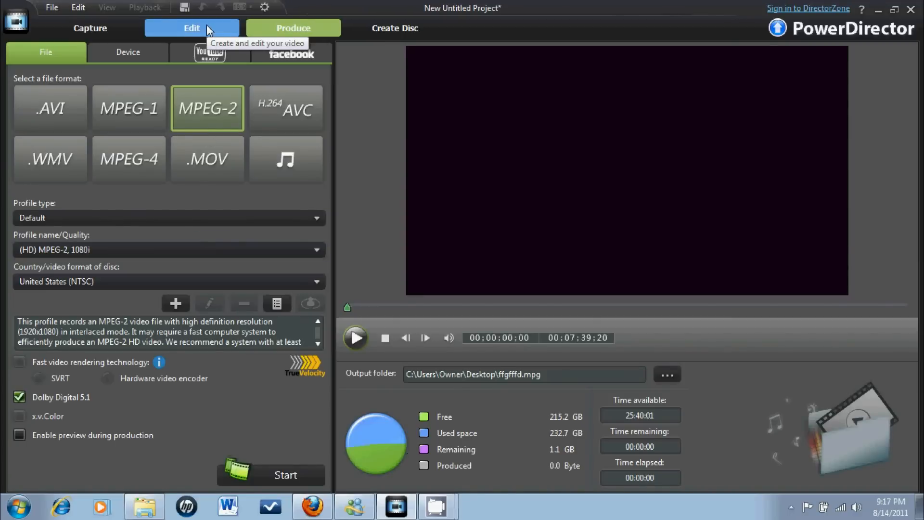
mouse_move(387, 491)
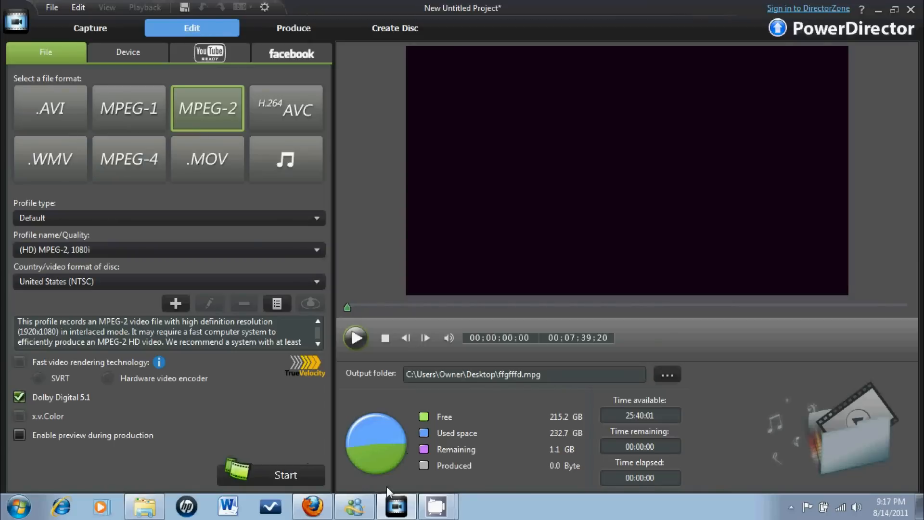